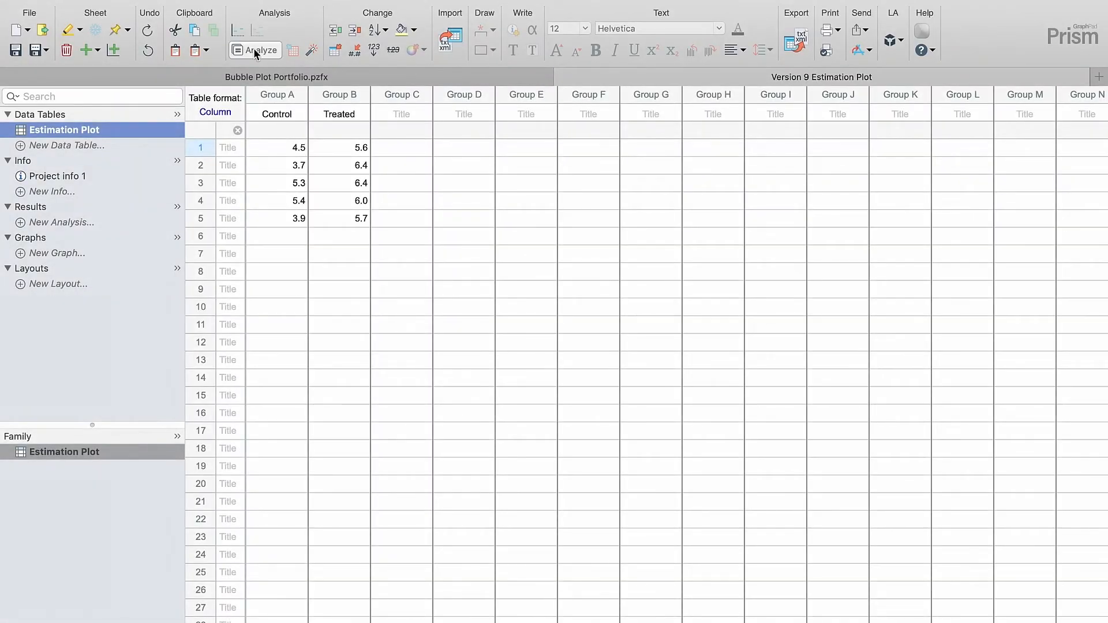
Run an unpaired parametric t test comparing Control with Treated
click(255, 50)
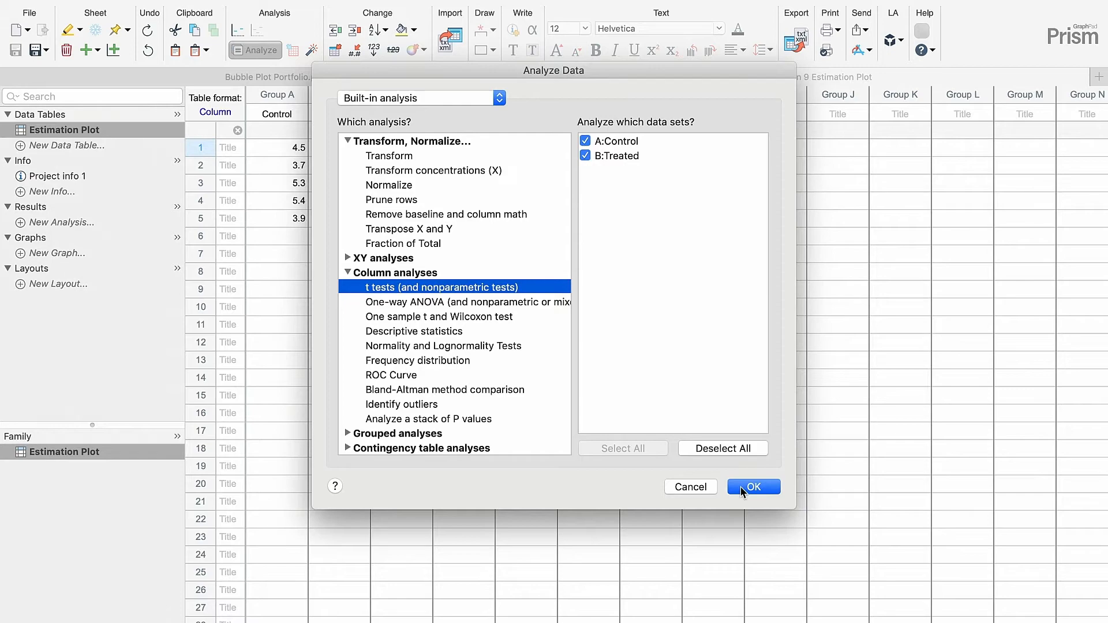
click(752, 487)
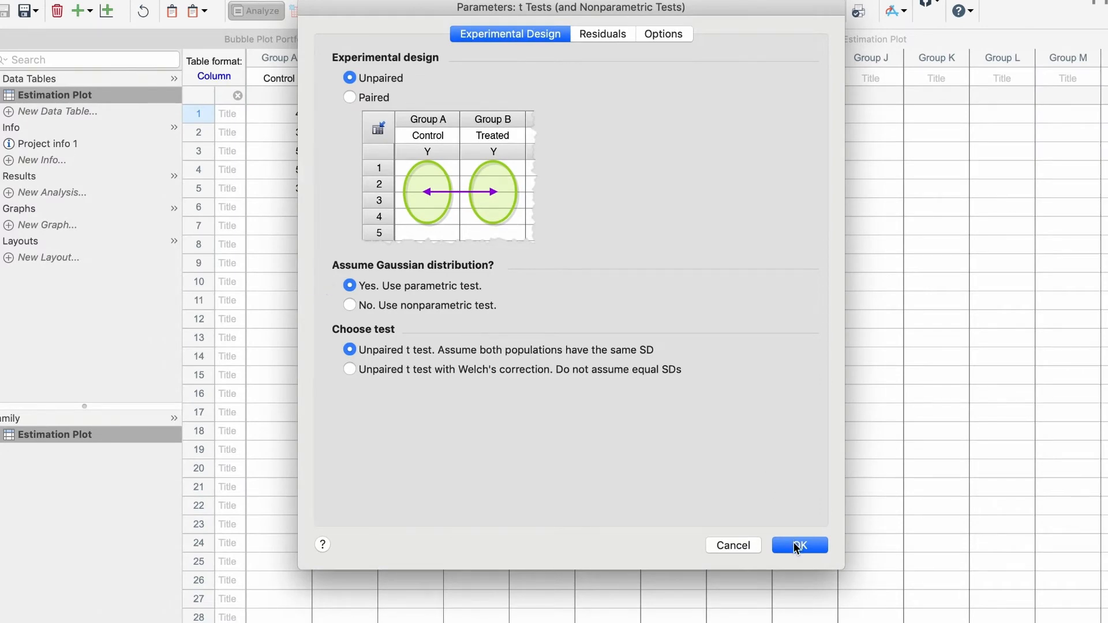
click(799, 545)
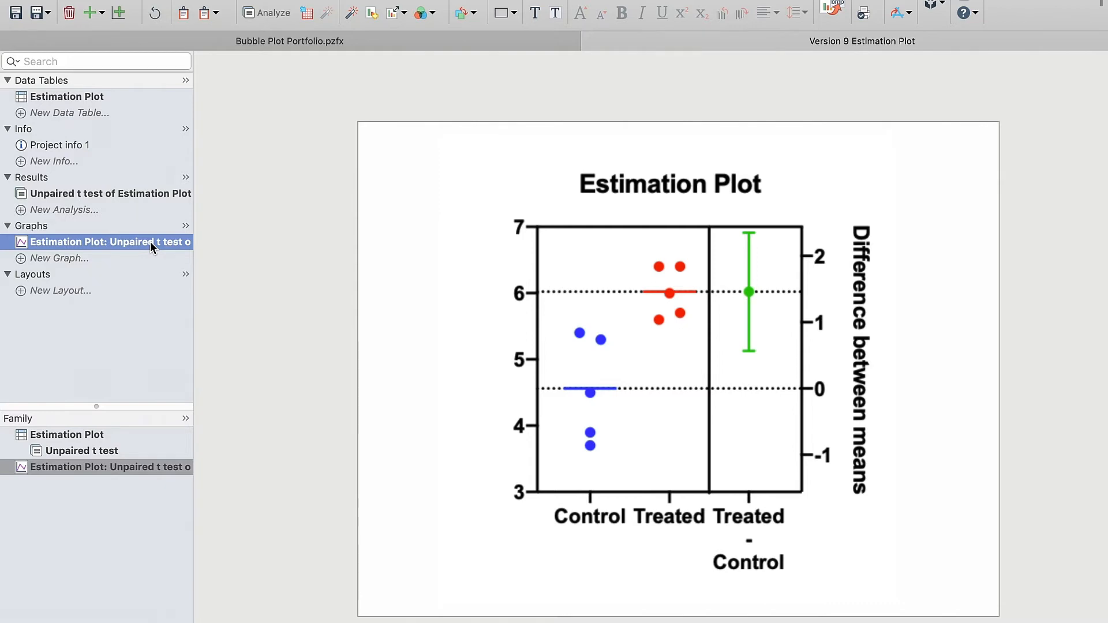
Change the t test parameters to Paired and view the updated estimation plot
click(110, 193)
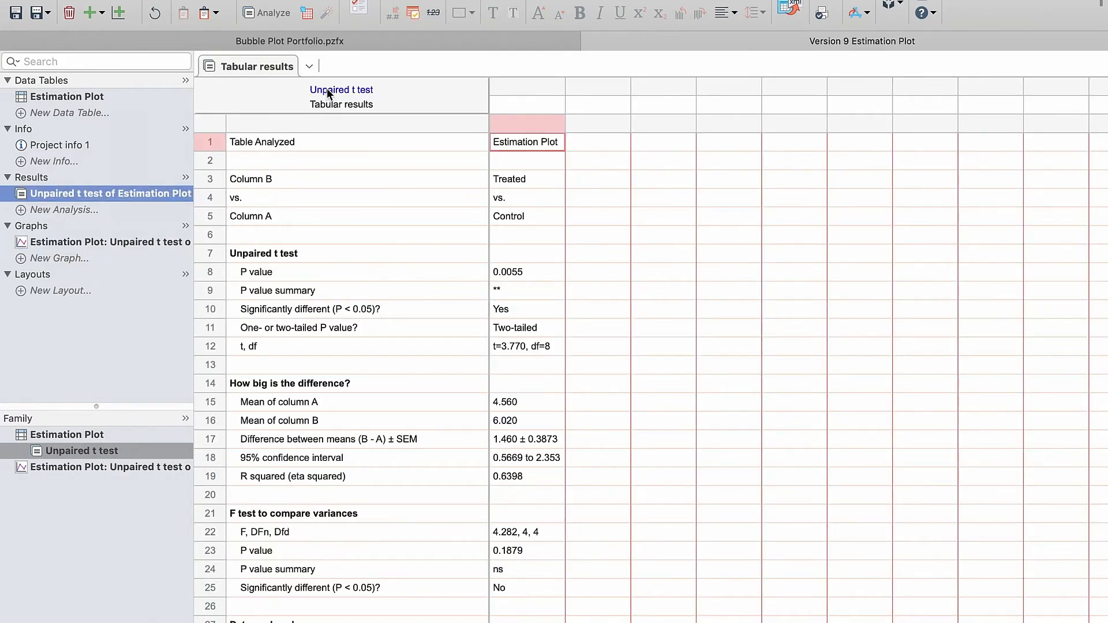
click(360, 99)
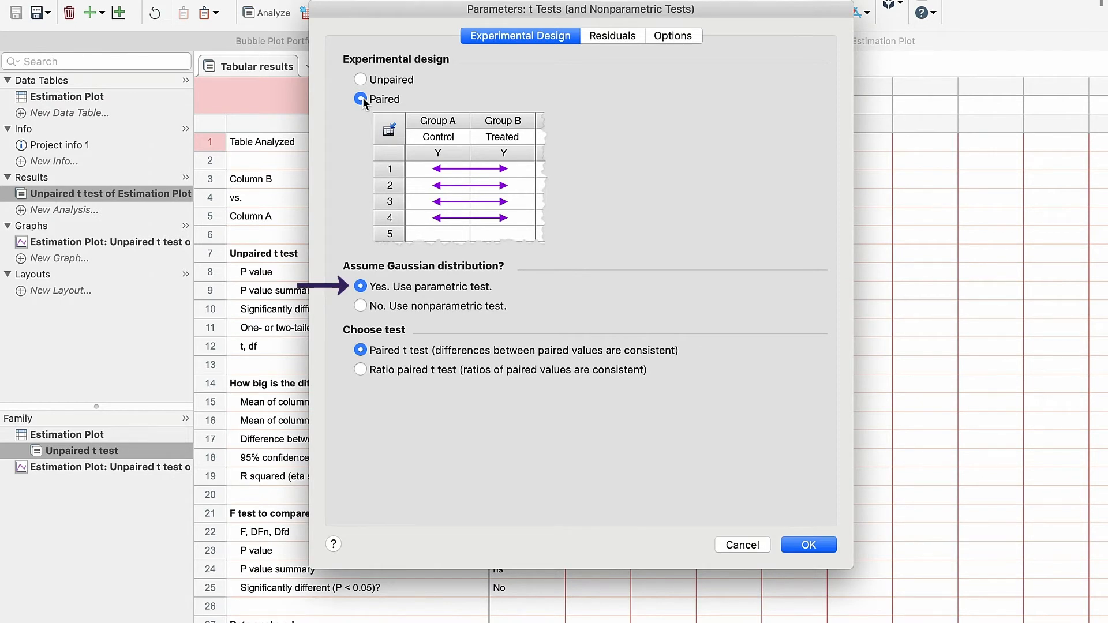
click(807, 545)
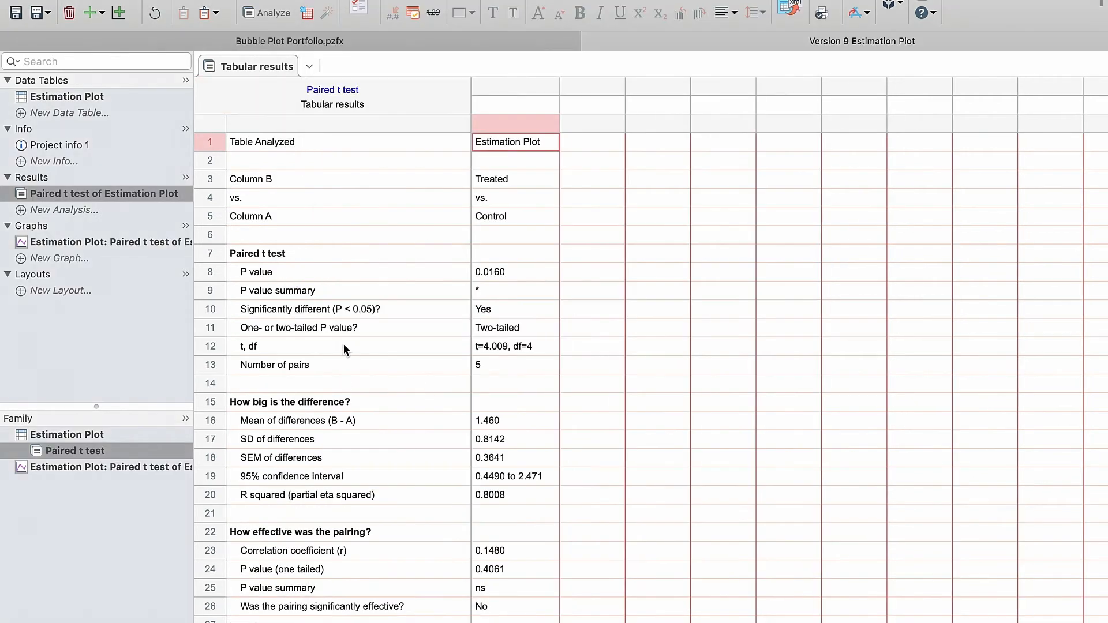
click(110, 241)
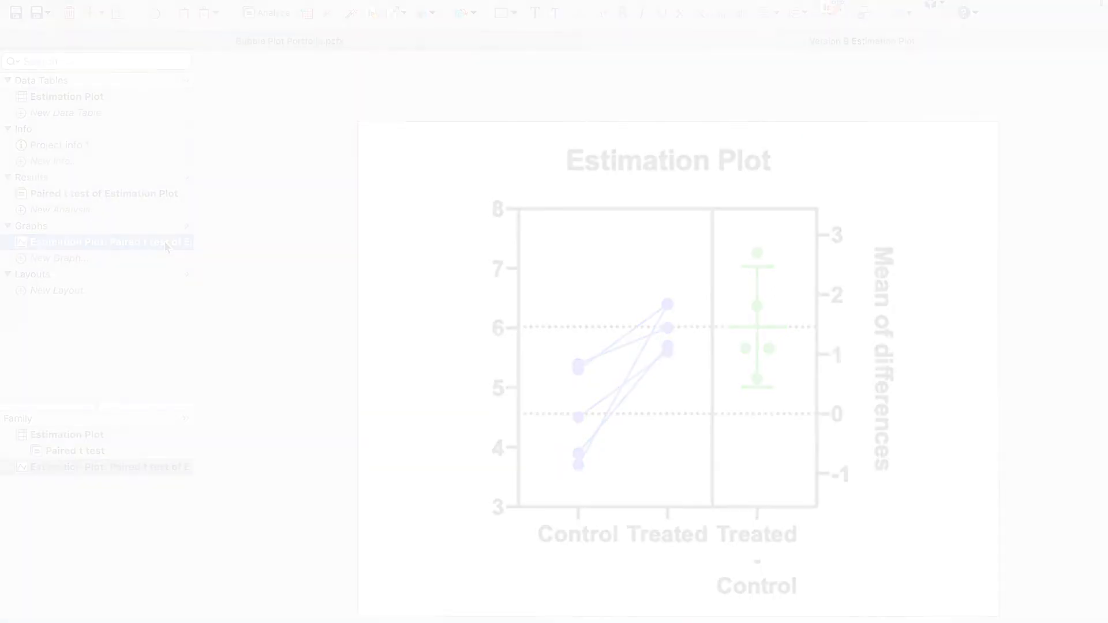
Select the One-way ANOVA data table with Control and Treatments A, B, C
click(70, 76)
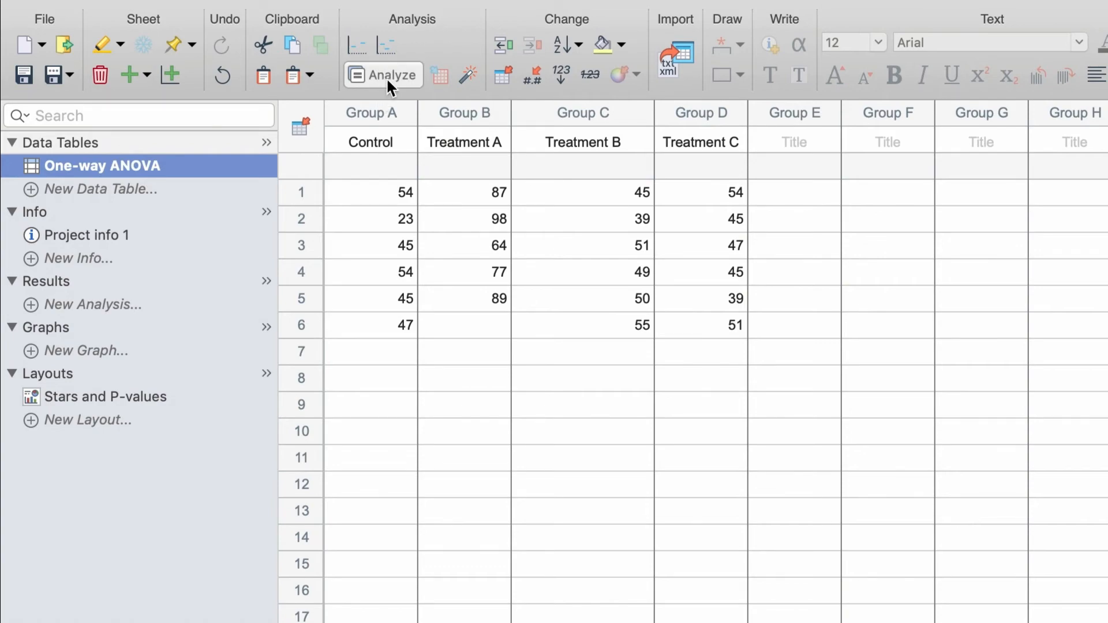
Run one-way ANOVA comparing every column's mean with every other column
click(383, 75)
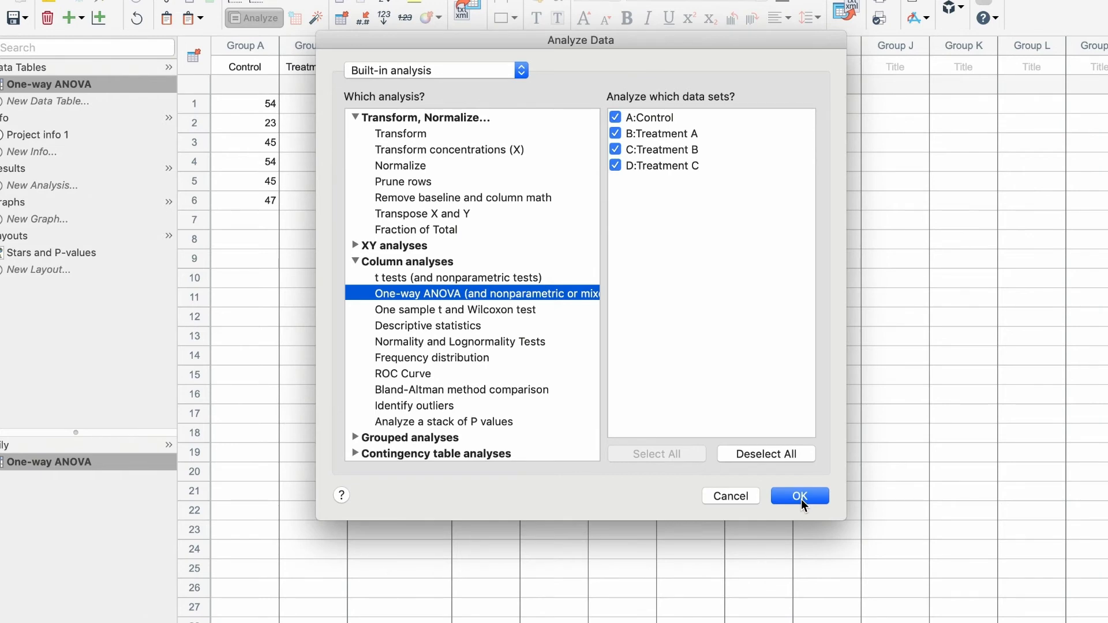
click(797, 496)
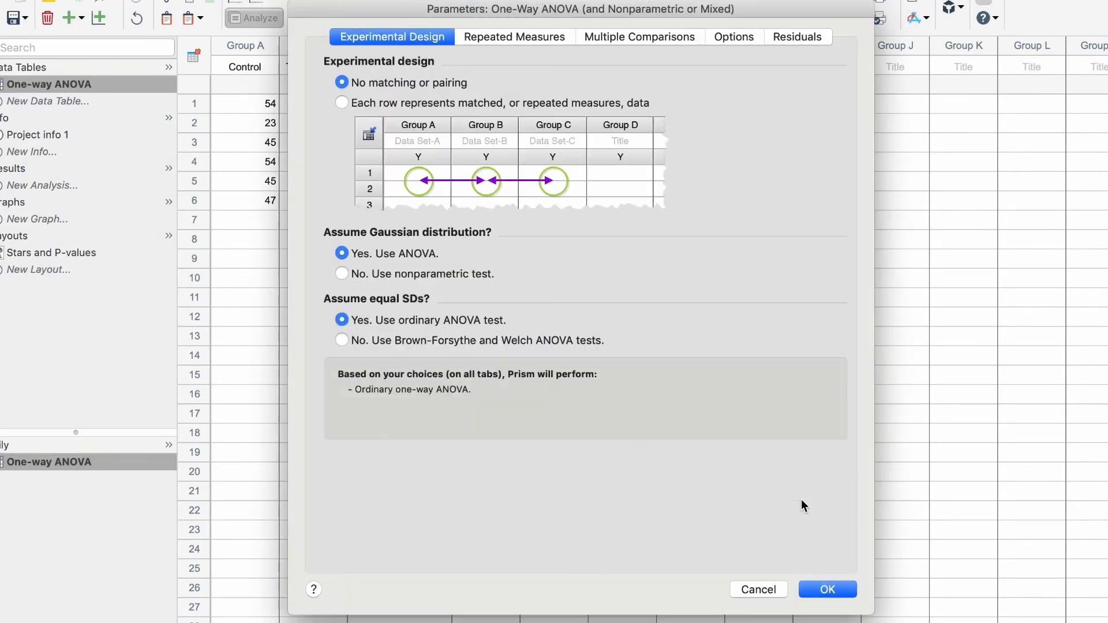
mouse_move(673, 243)
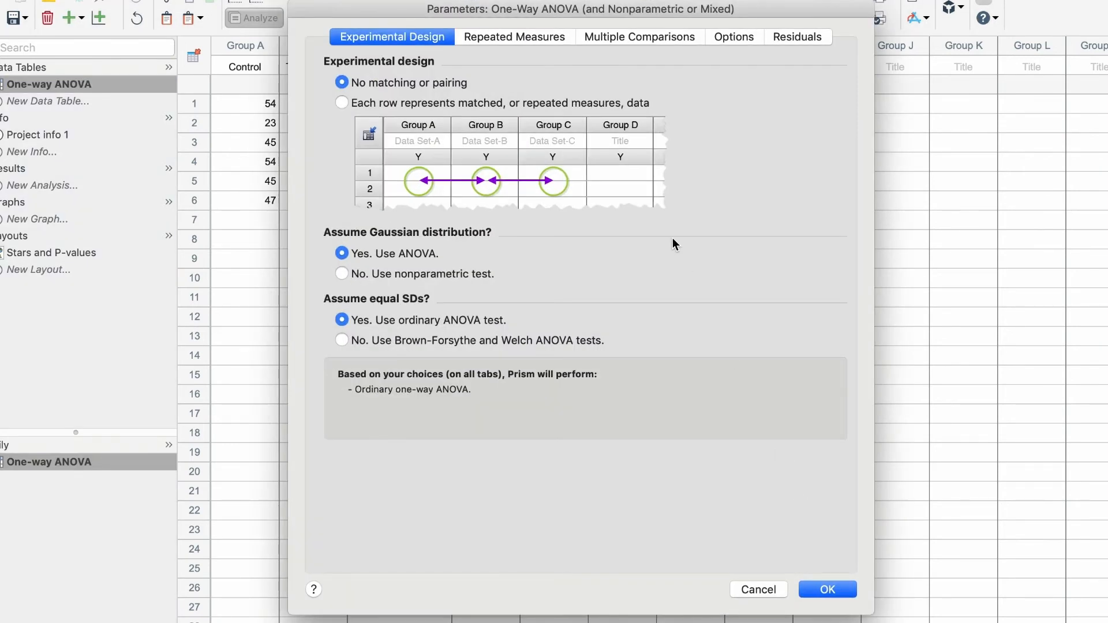
click(638, 37)
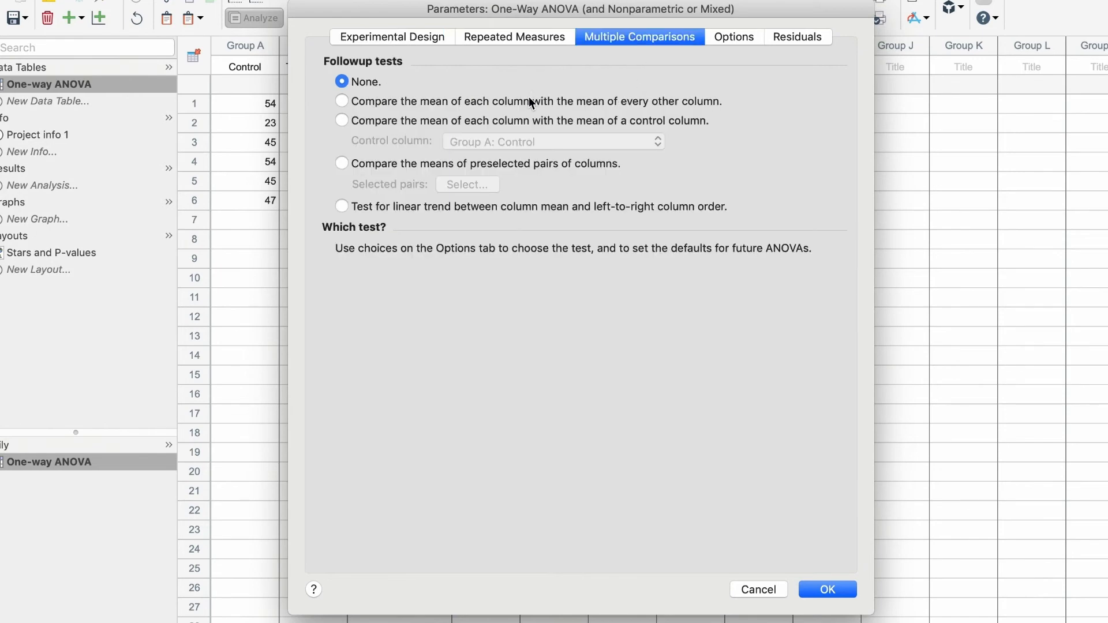
click(826, 589)
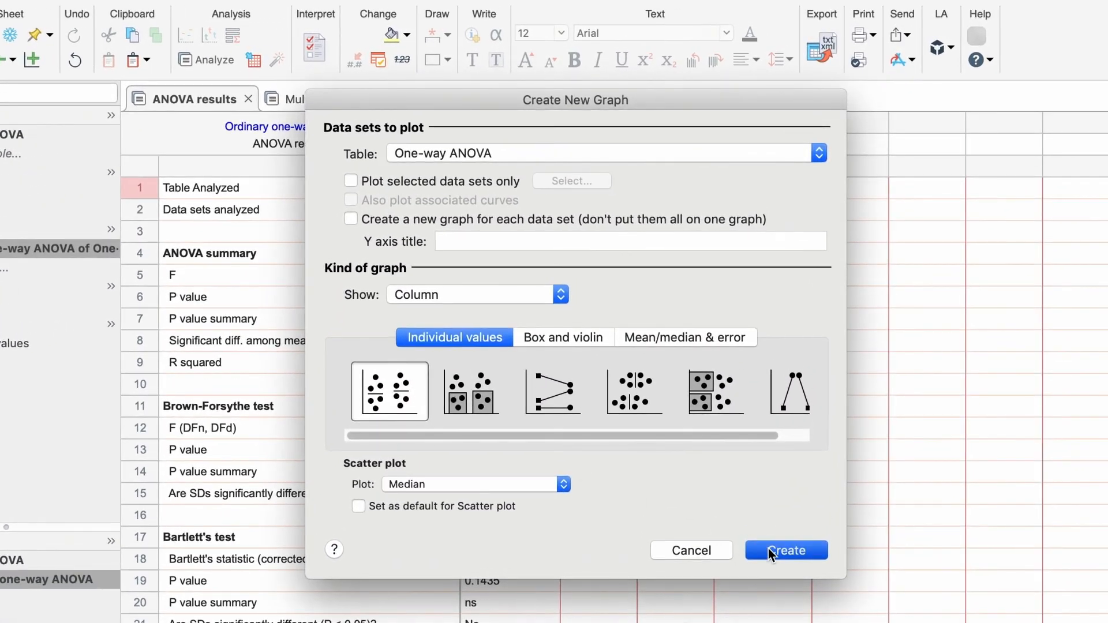
Create the scatter graph and automatically add pairwise comparison brackets
click(784, 551)
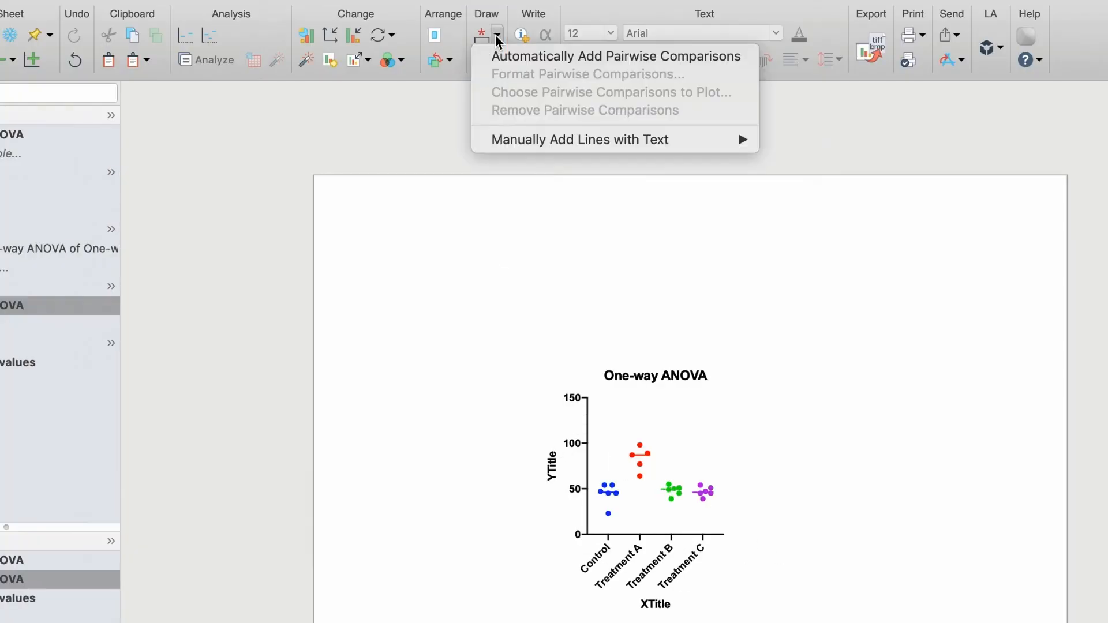
mouse_move(611, 56)
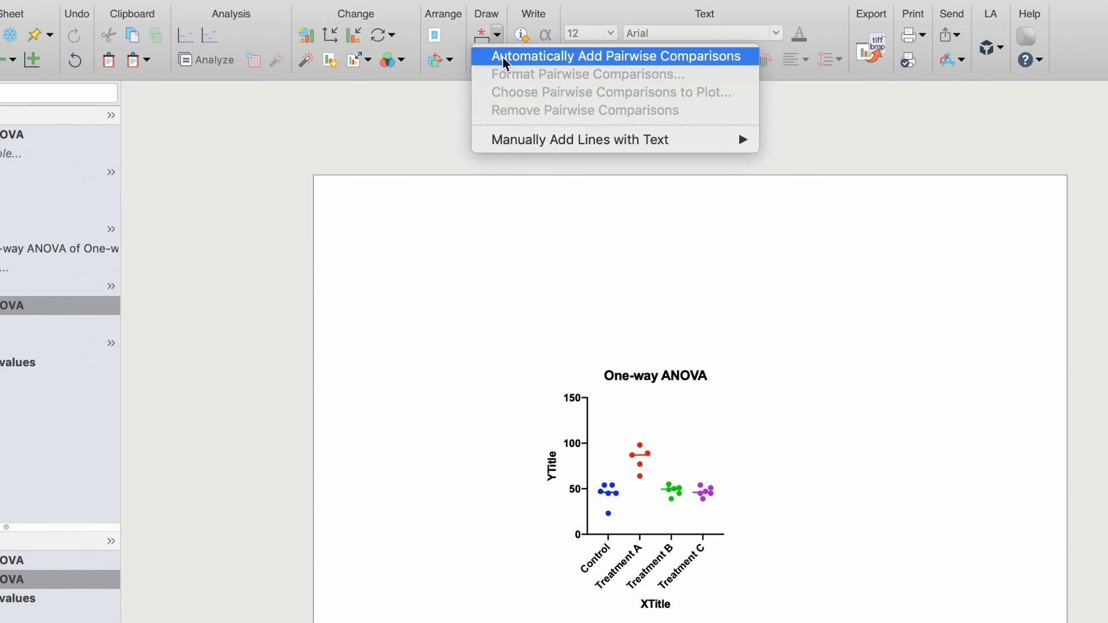
click(616, 56)
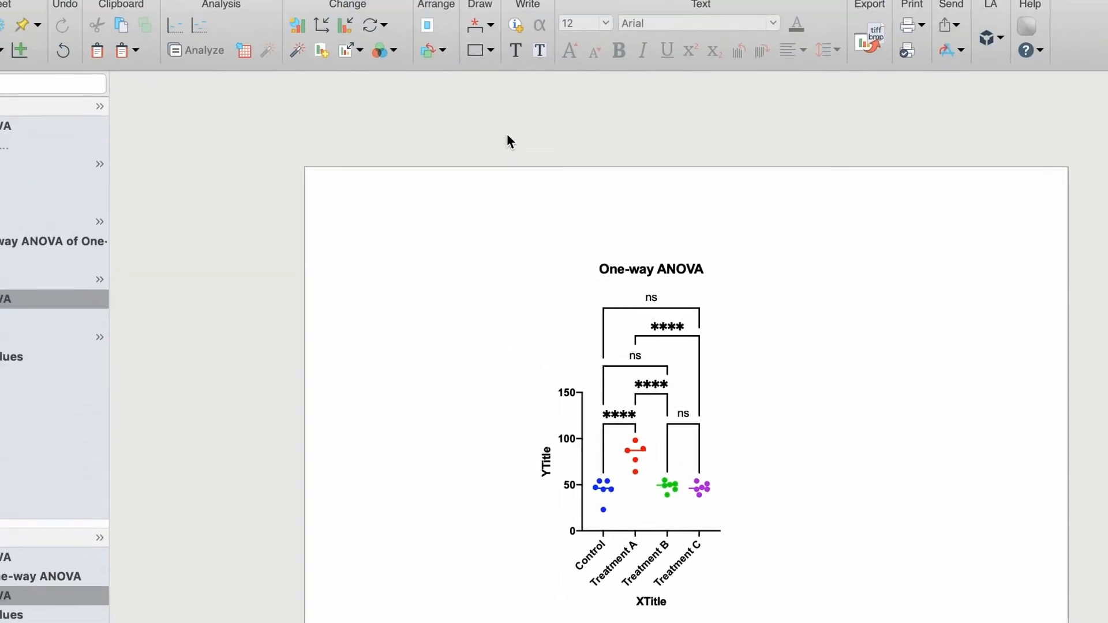
click(494, 33)
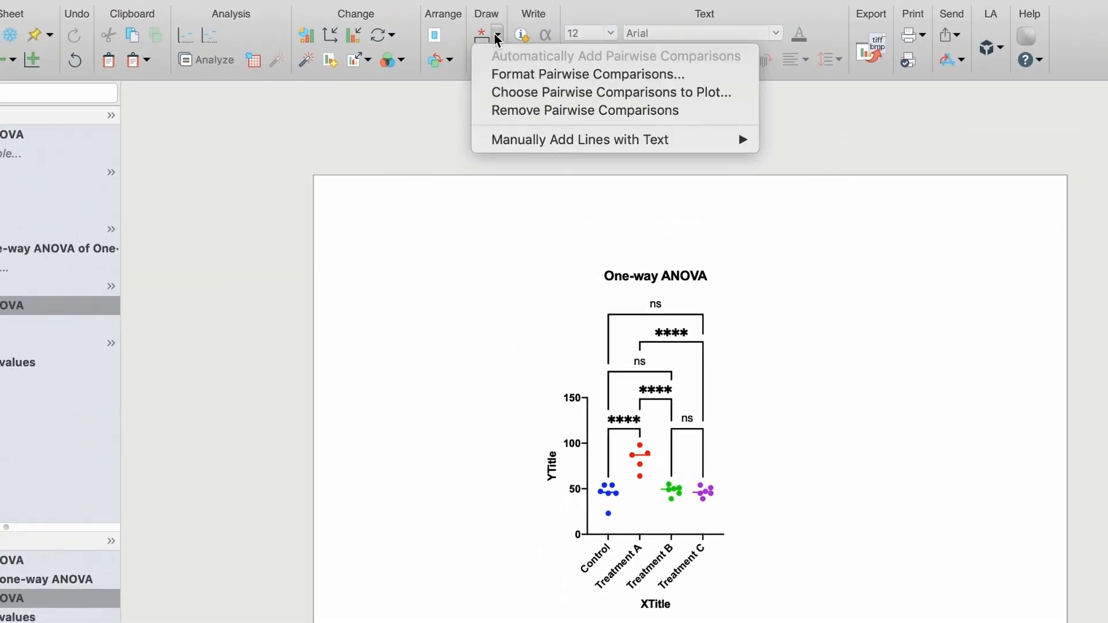
mouse_move(589, 75)
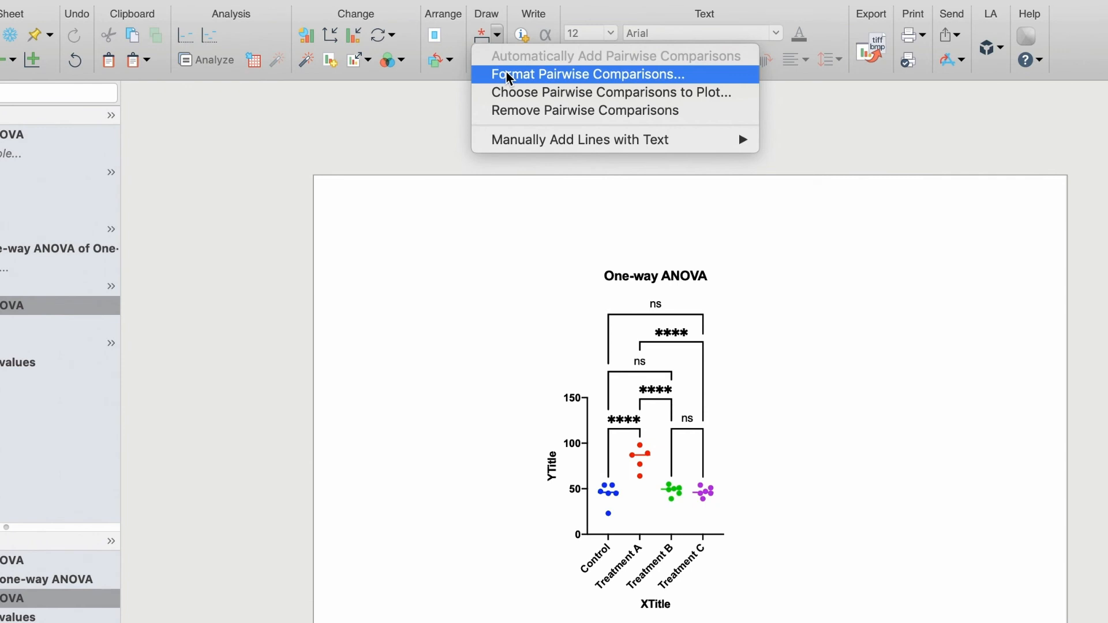
Format pairwise comparisons to show P values as numbers instead of asterisks
click(586, 74)
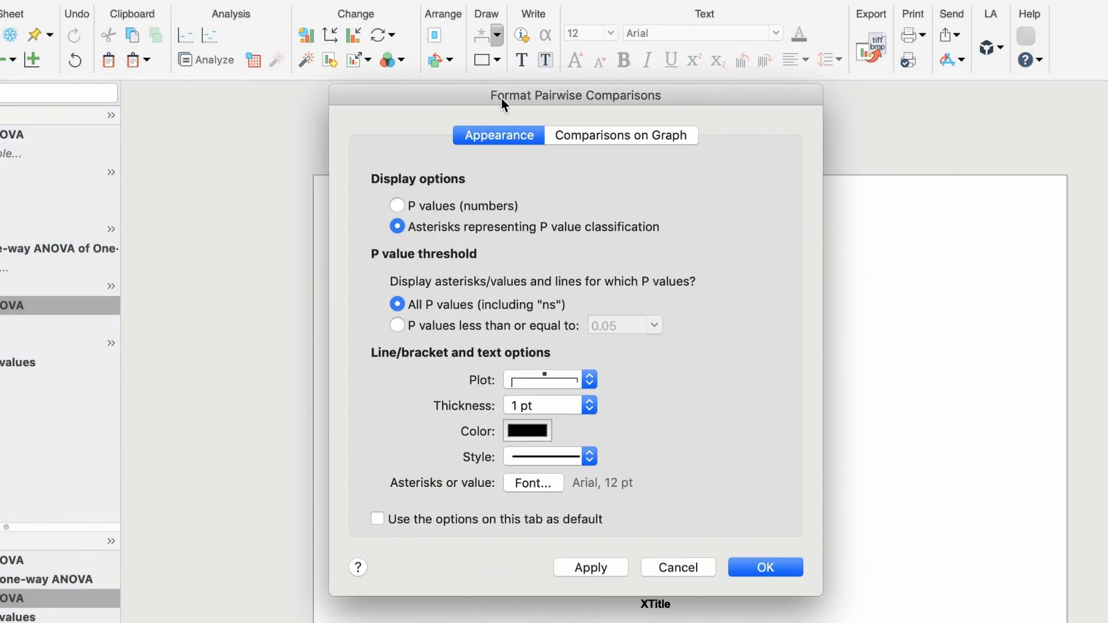
click(396, 206)
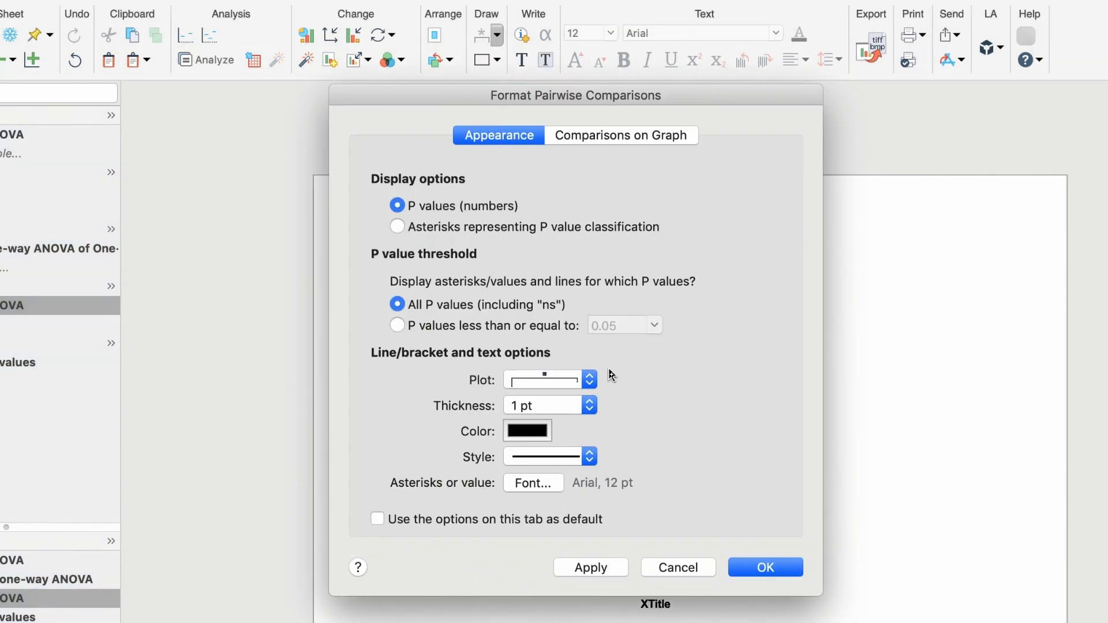